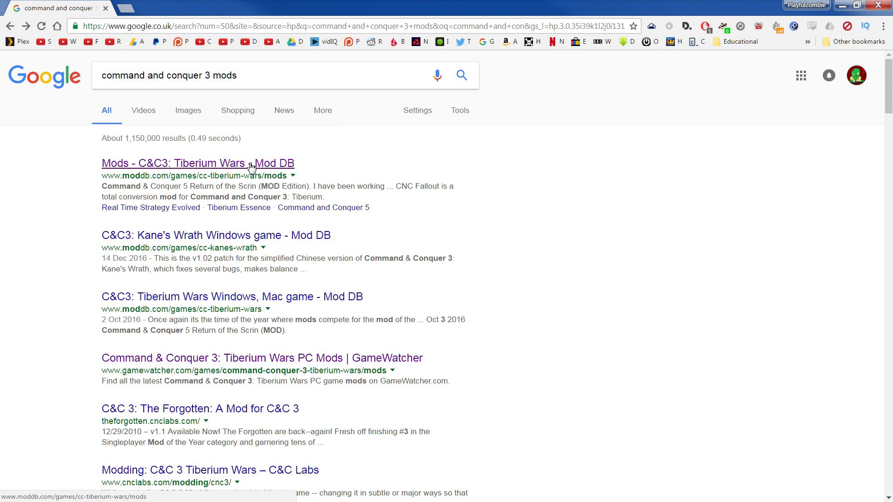
Open the 'Mods - C&C3: Tiberium Wars - Mod DB' result and scroll to the mods list
click(197, 163)
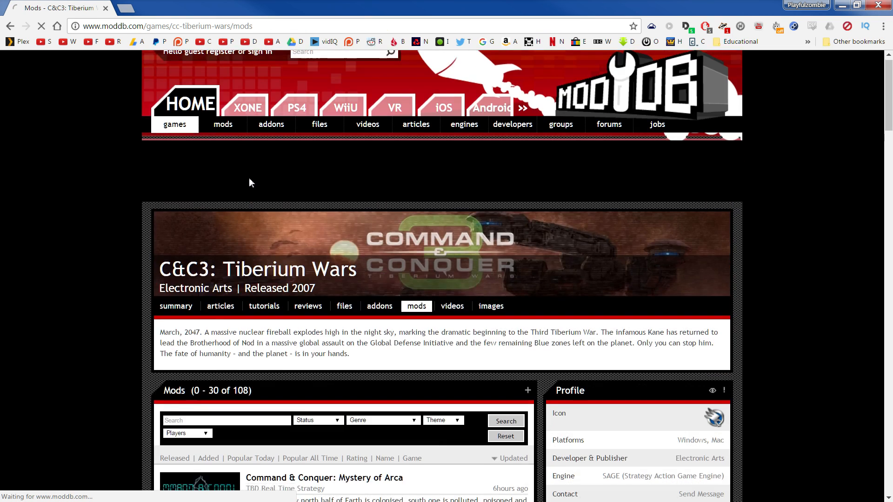
scroll(down, 3)
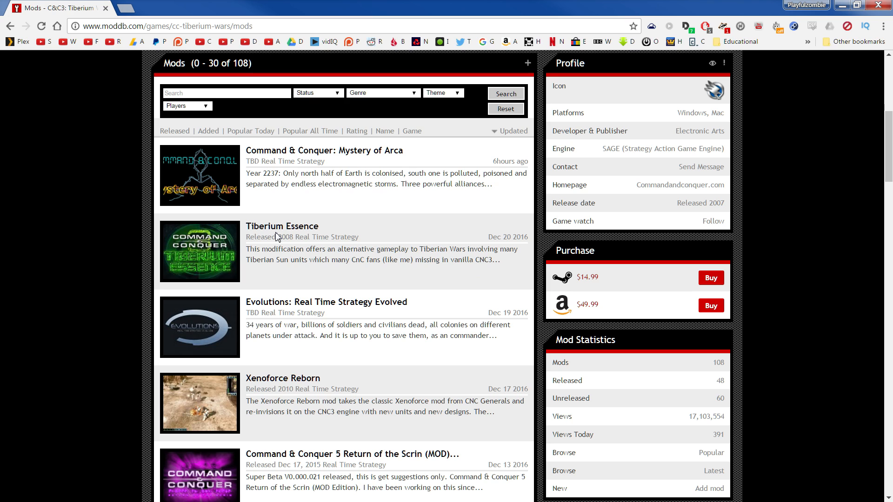
mouse_move(512, 236)
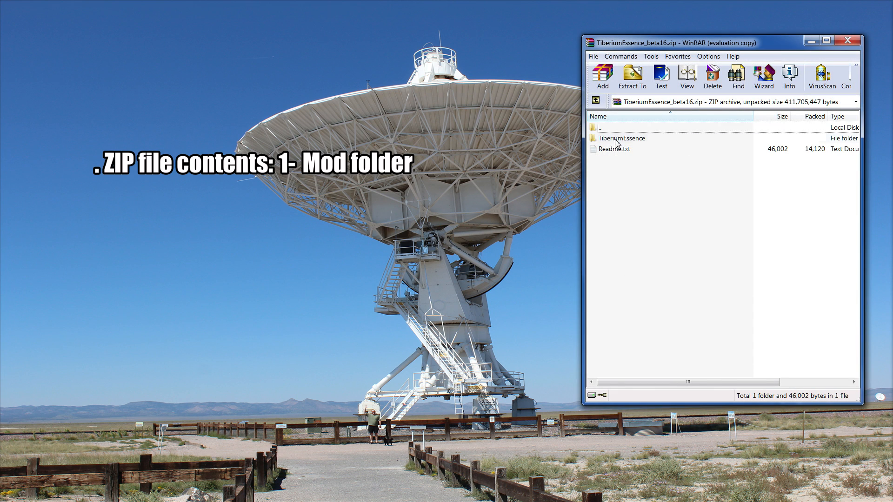
Open TiberiumEssence_beta16.zip in WinRAR to view the TiberiumEssence folder and Readme.txt
click(612, 149)
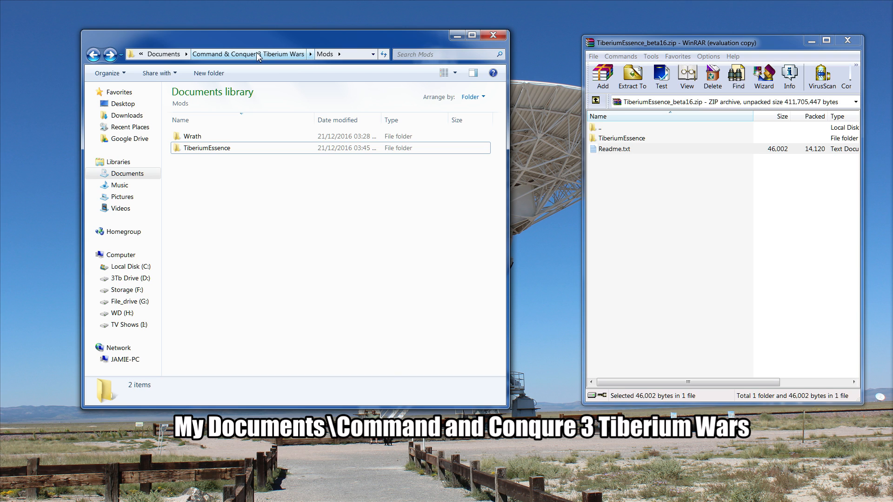
Open the Documents Command & Conquer 3 Tiberium Wars Mods folder and drag TiberiumEssence into it
click(249, 54)
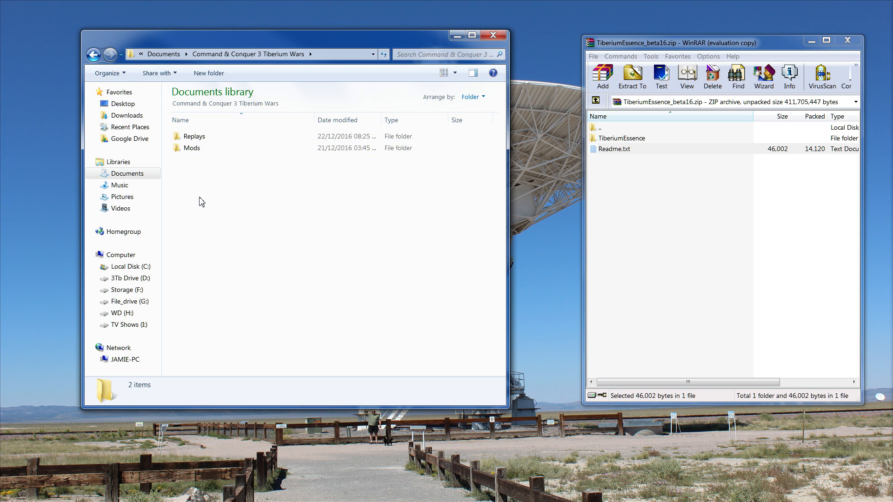
click(191, 148)
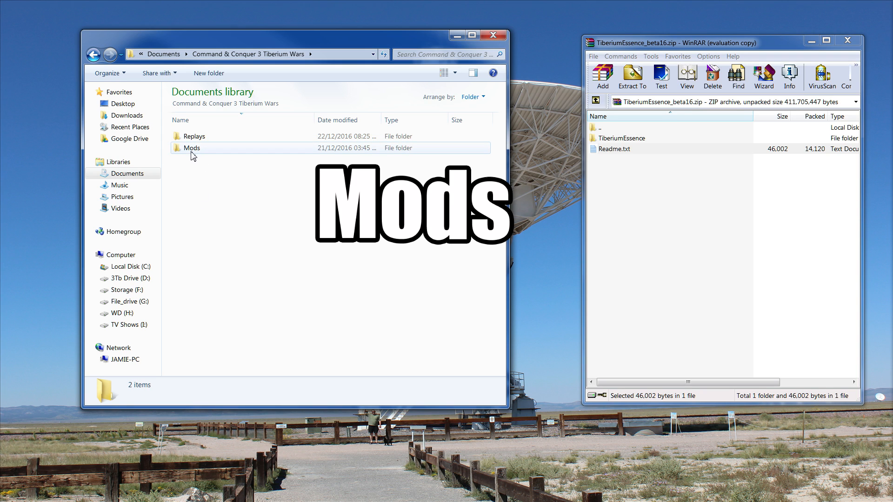
double_click(191, 147)
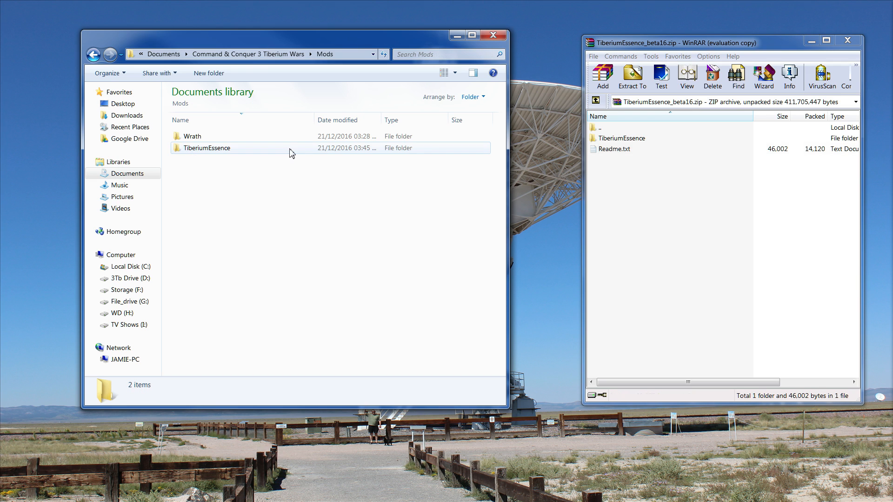
click(623, 137)
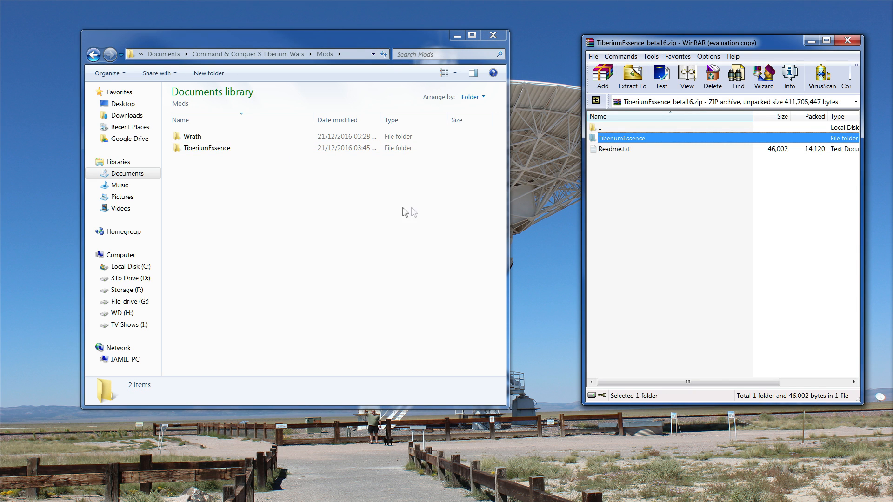
mouse_move(662, 209)
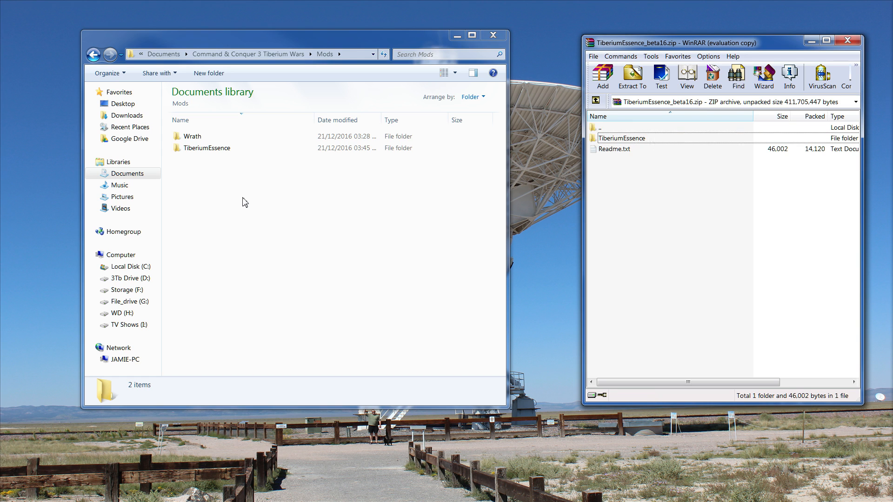
click(444, 54)
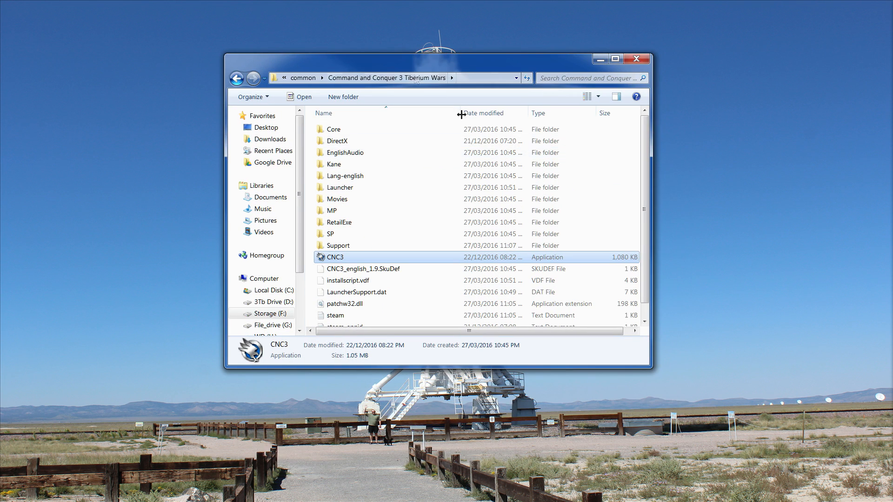
Select the CNC3 application in the Command and Conquer 3 Tiberium Wars Steam folder
click(615, 58)
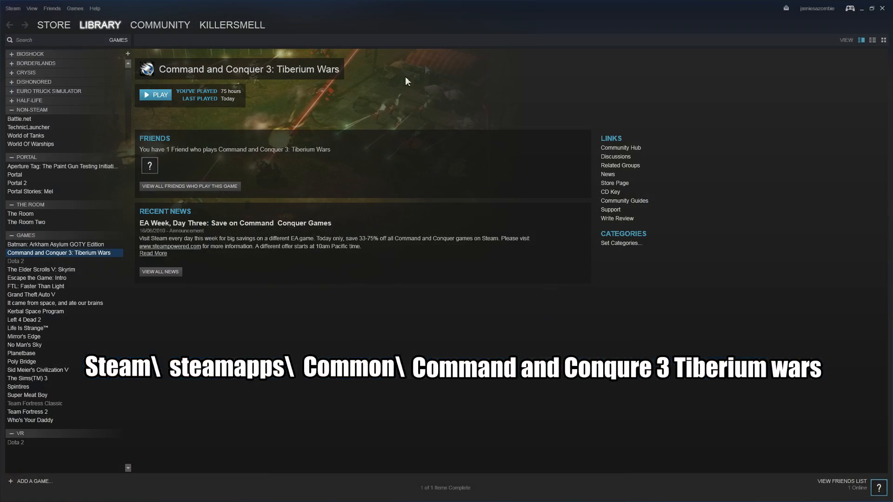
Open the game's Properties from the Steam Library and switch to Local Files
right_click(61, 252)
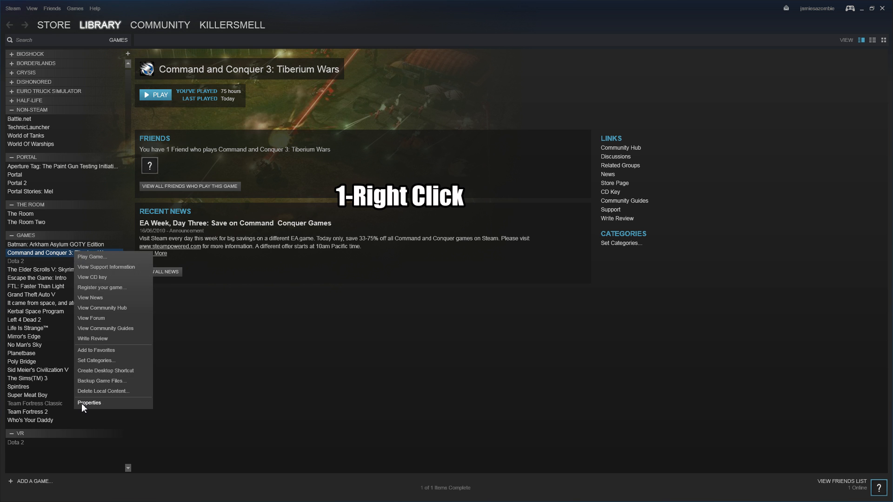
click(89, 403)
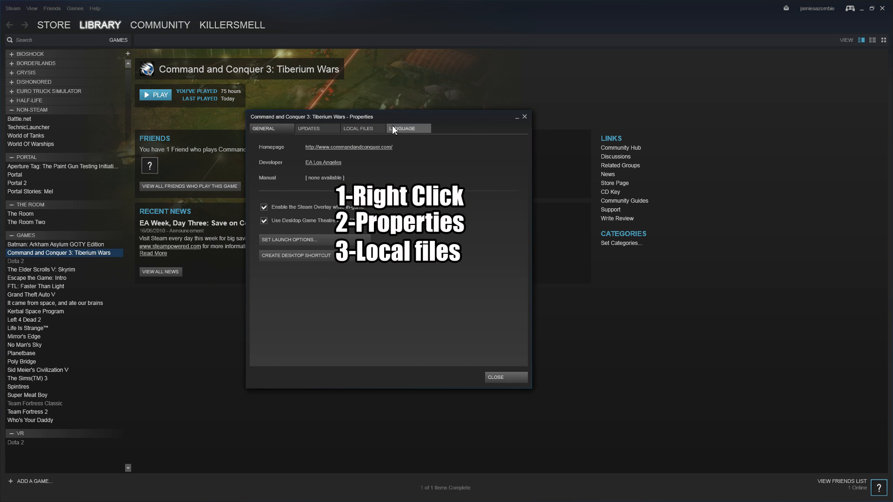
click(357, 129)
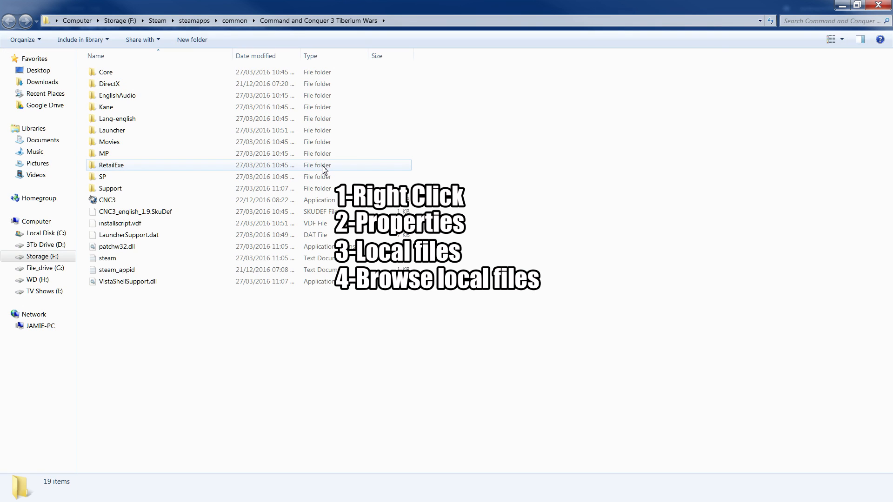
Select CNC3 and select all of the Location path in its Properties
click(107, 200)
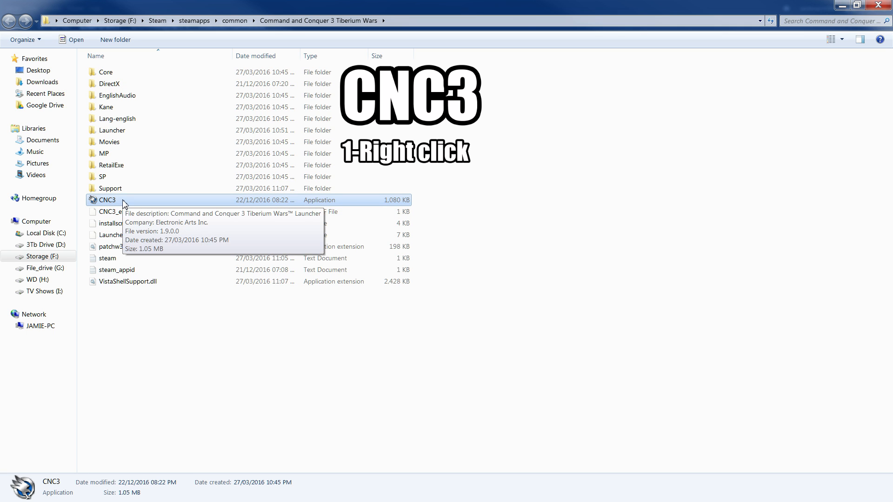
click(107, 200)
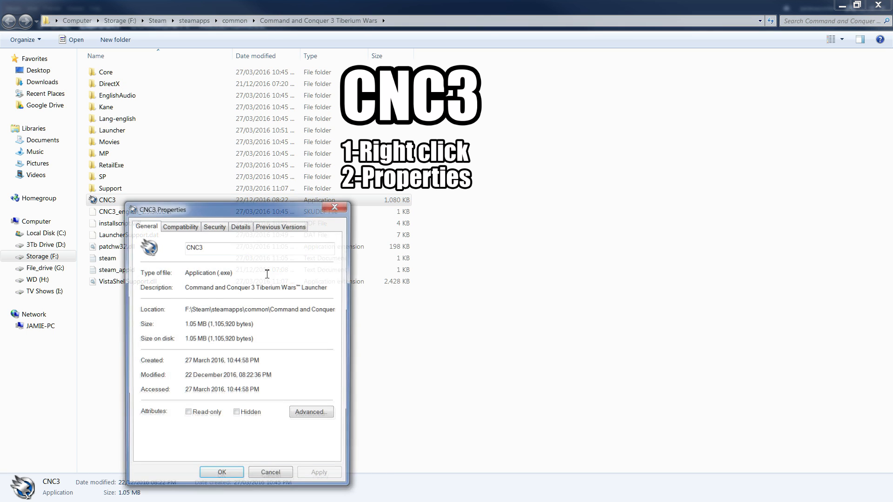
right_click(259, 309)
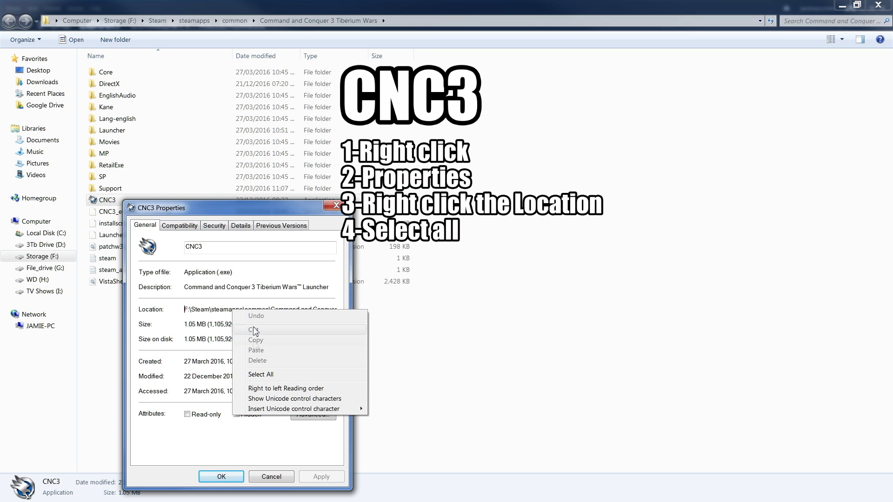
click(261, 374)
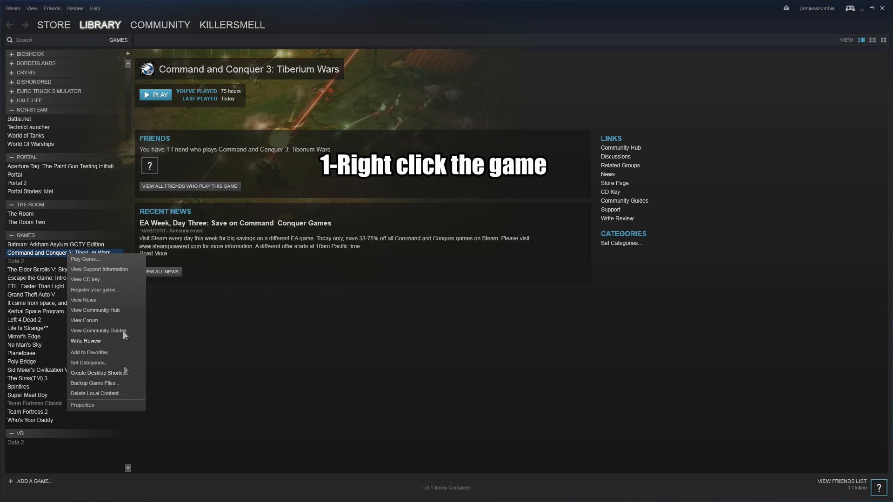
Set the launch options to 'steam\steamapps\common\Command and Conquer 3 Tiberium Wars'
click(82, 405)
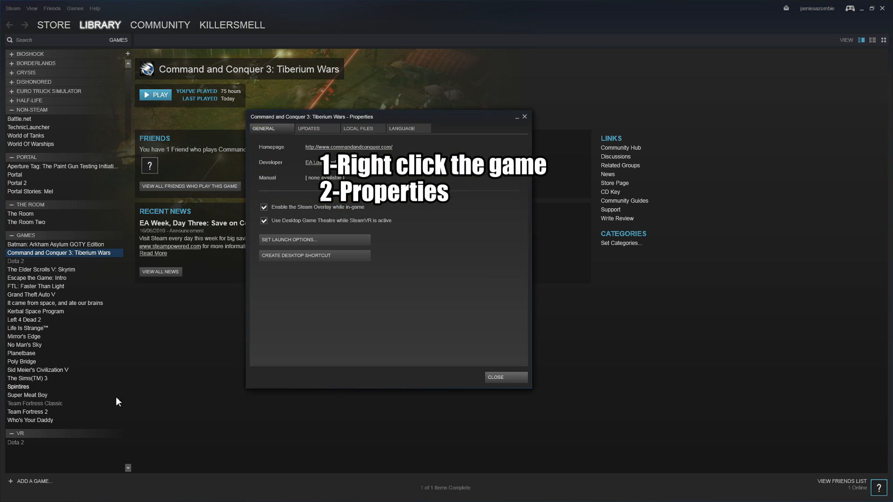
click(289, 239)
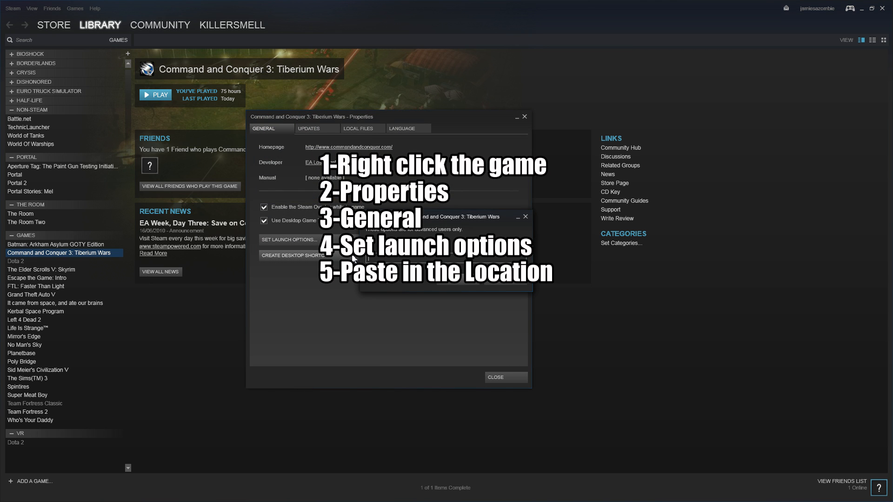
text(steam\steamapps\common\Command and Conquer 3 Tiberium Wars)
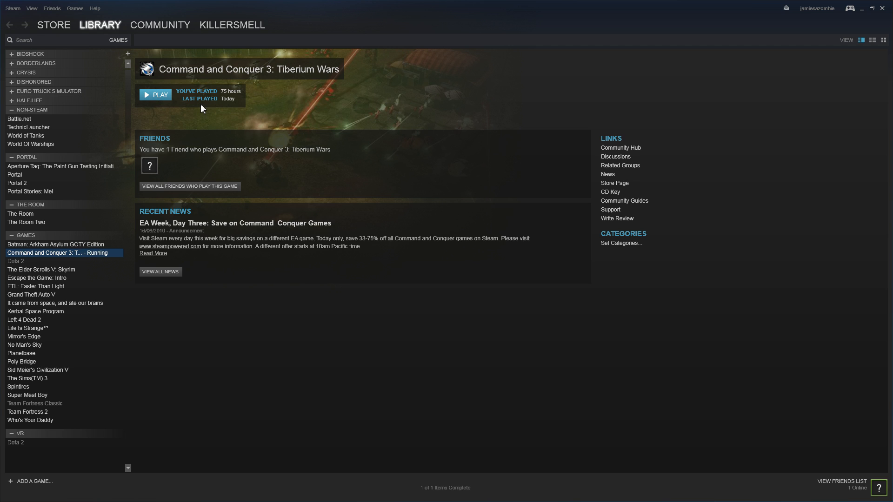
Open the launcher's Game Browser Mods list showing TiberiumEssence and Wrath
click(155, 94)
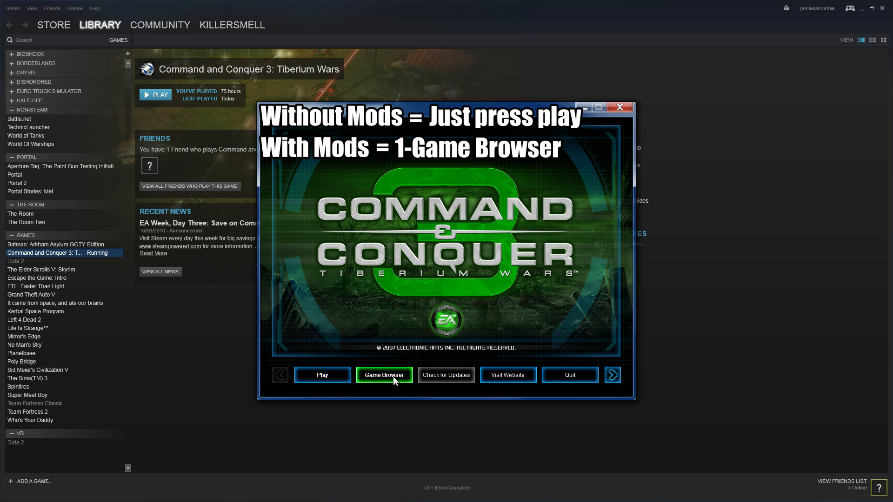
click(383, 374)
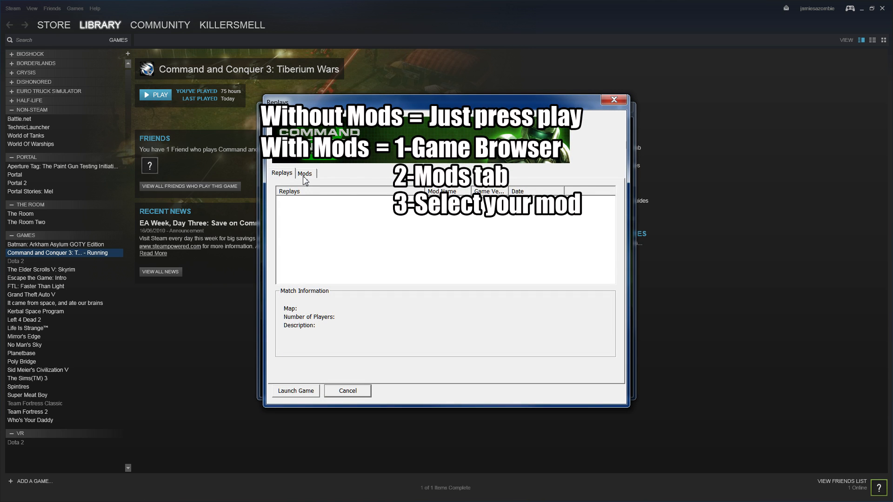
click(304, 173)
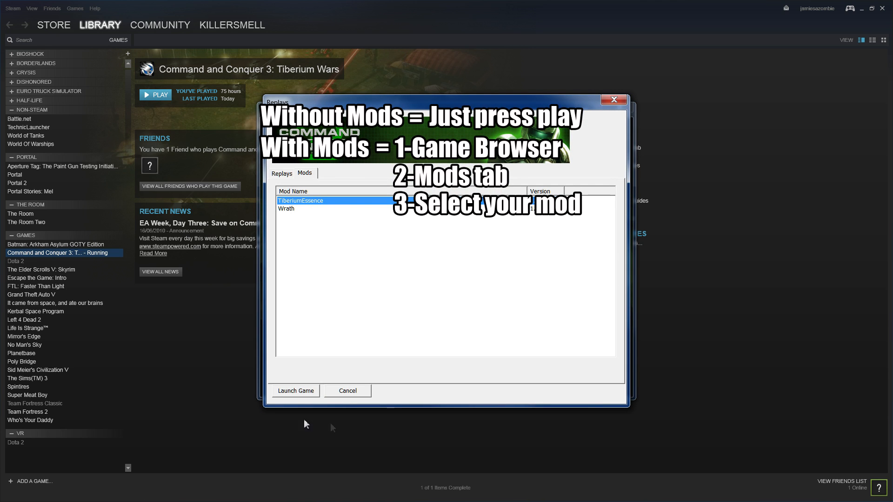